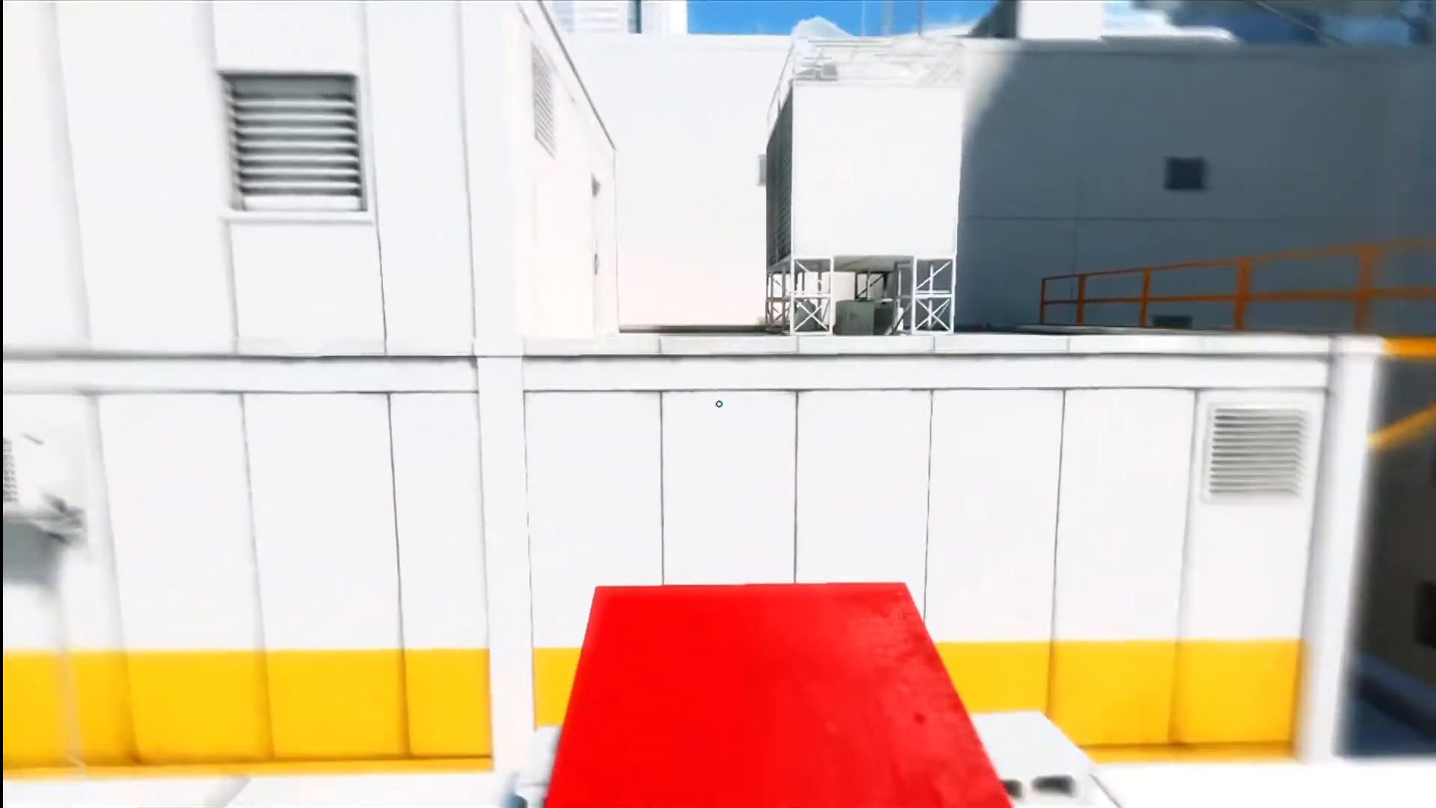
mouse_move(718, 404)
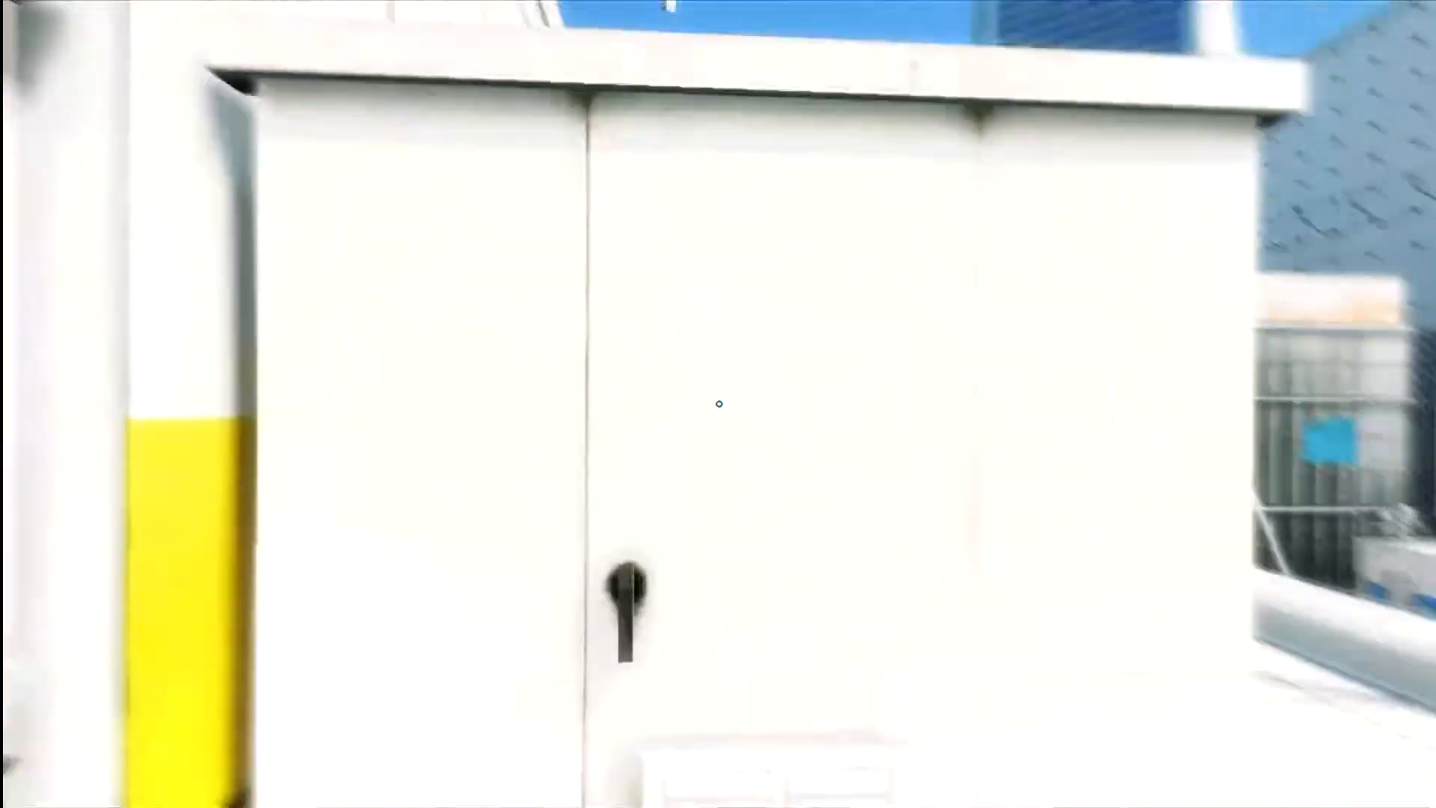
mouse_move(718, 404)
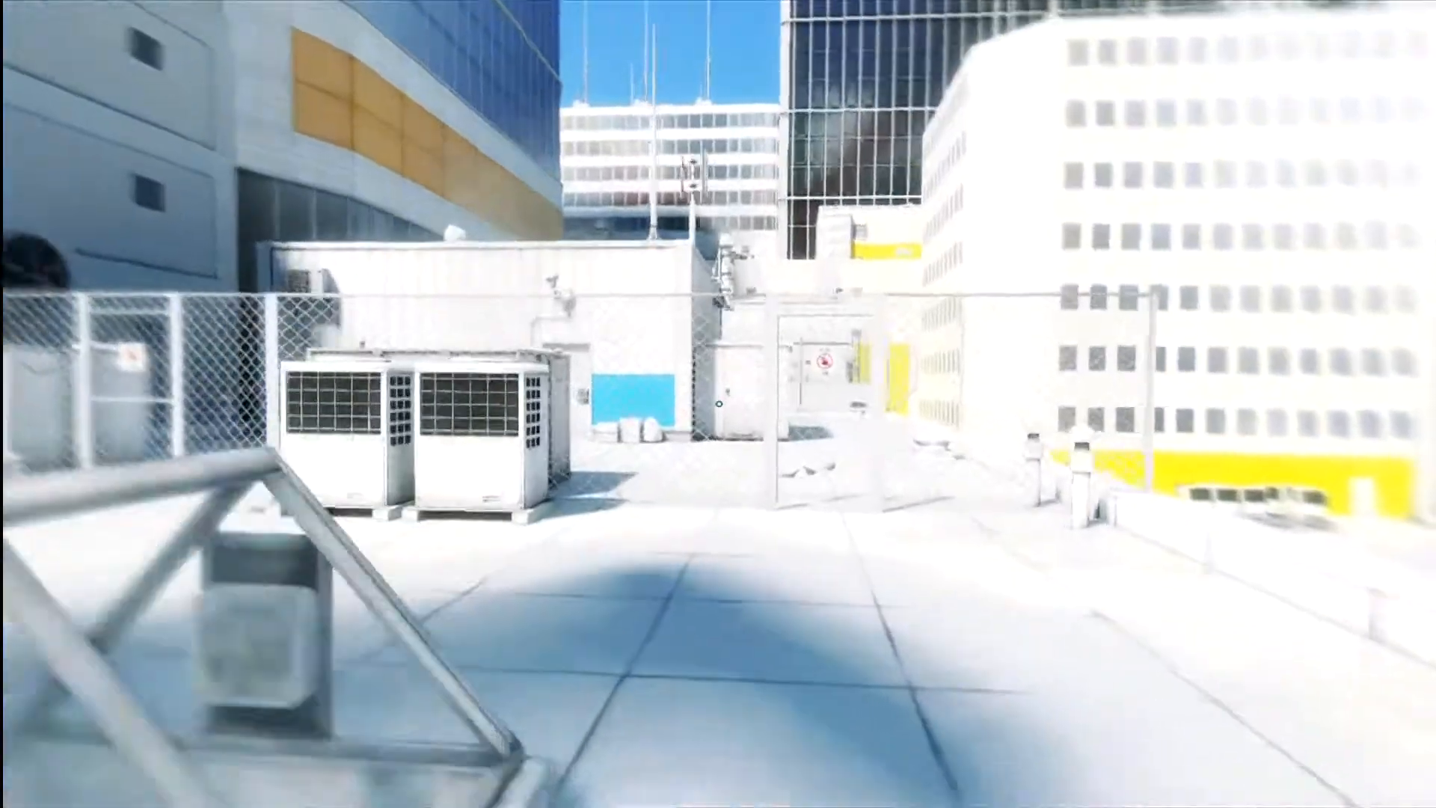
mouse_move(718, 404)
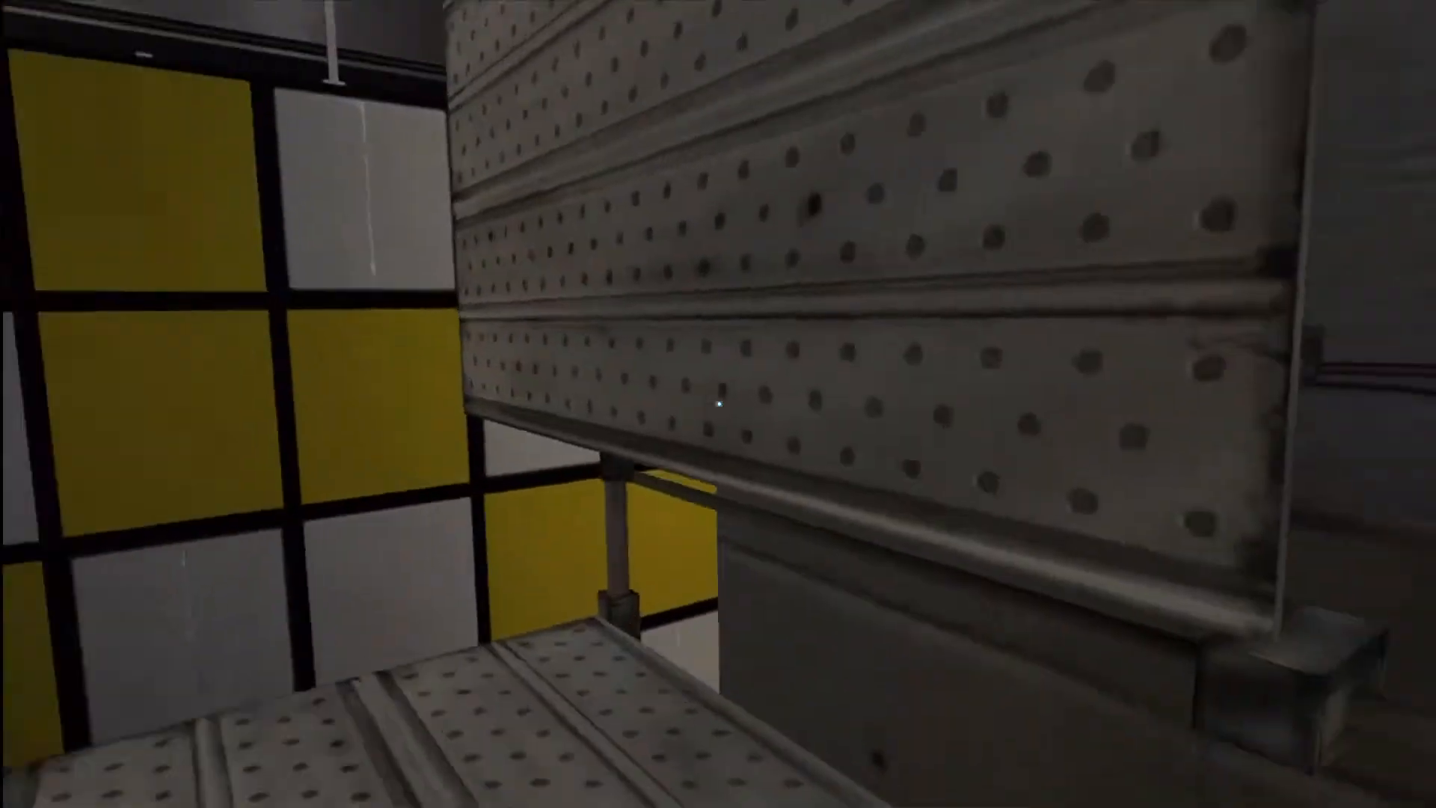
mouse_move(718, 404)
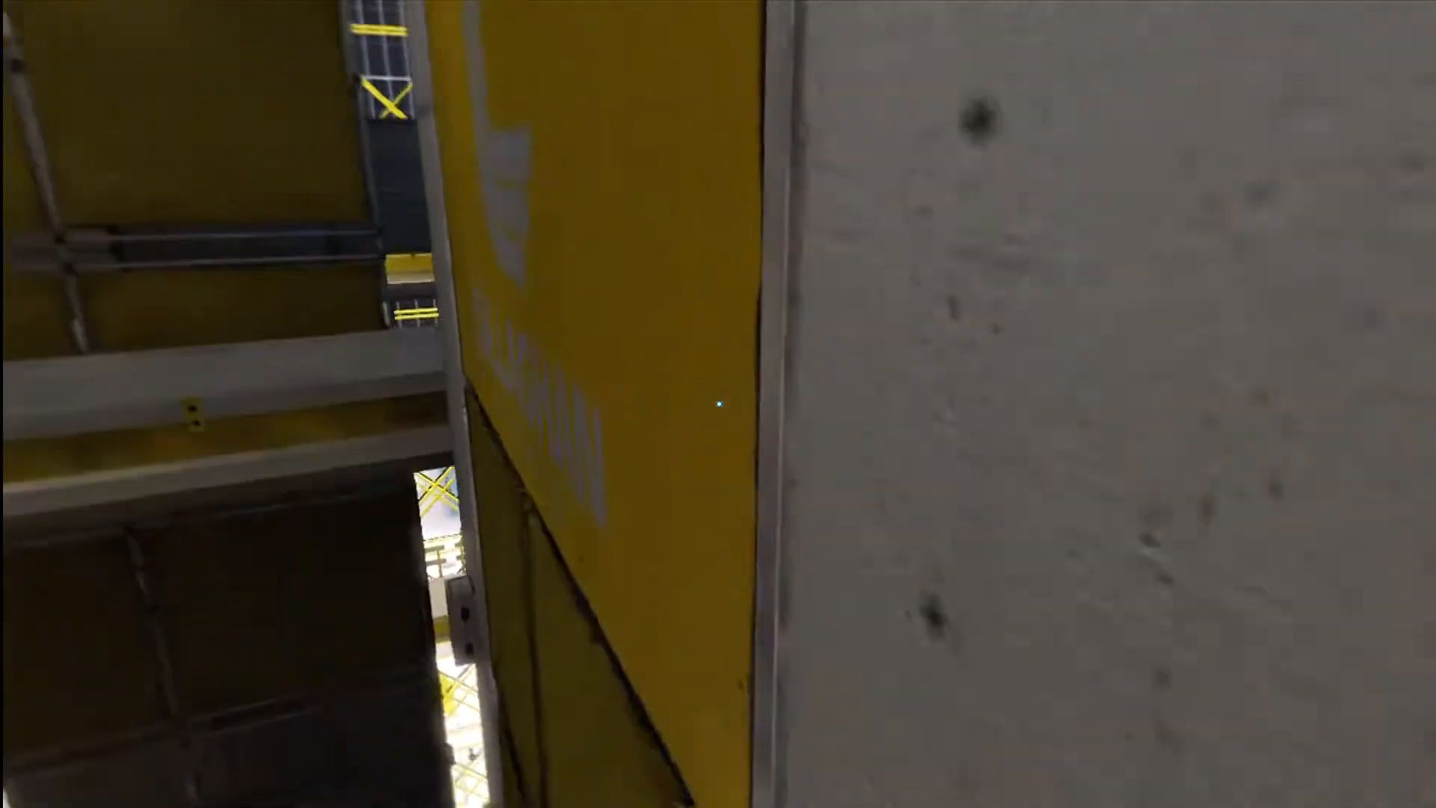
mouse_move(718, 404)
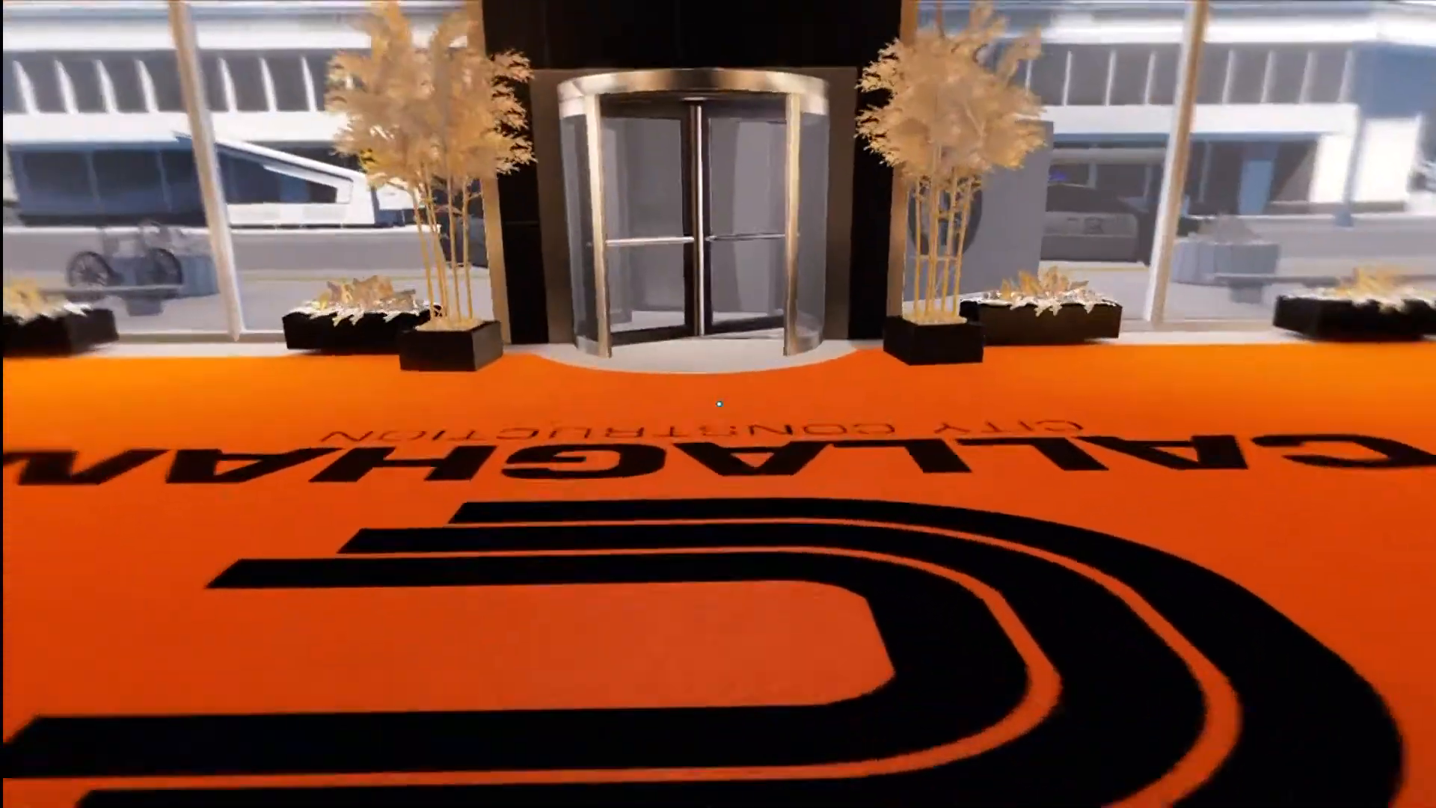
mouse_move(718, 400)
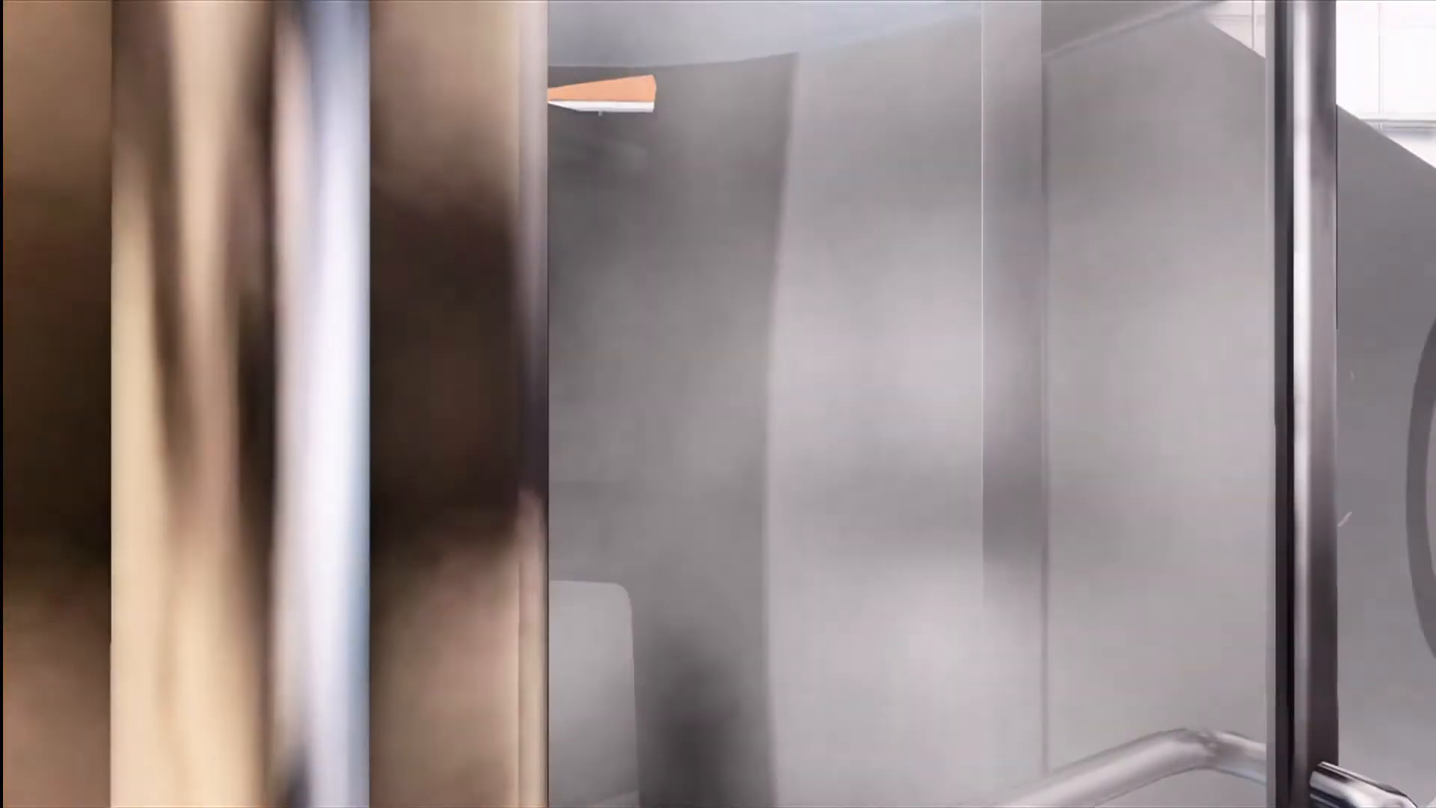